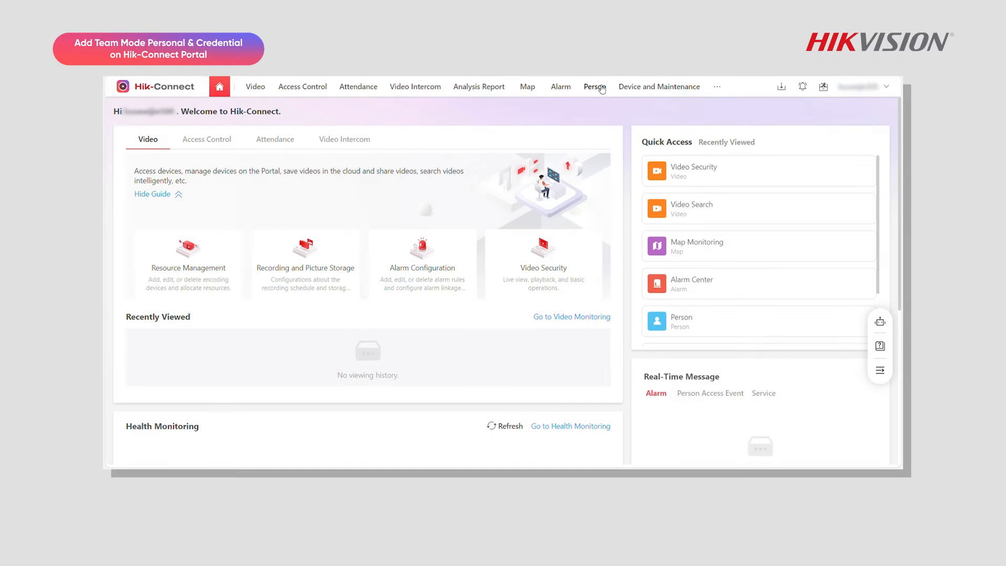
# Go to the Person module showing the empty person list under All Departments
pyautogui.click(593, 86)
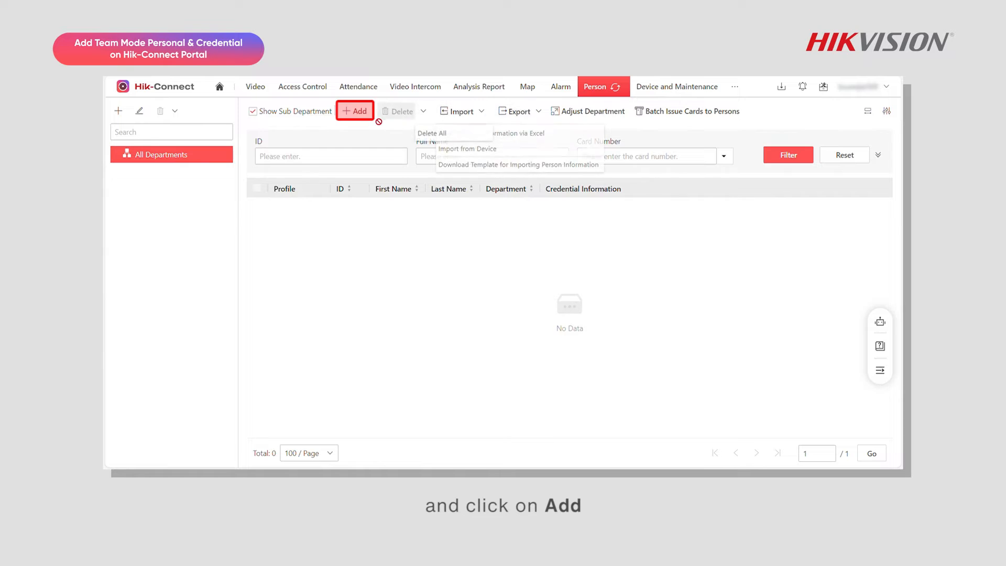
# Add a new person with first name 'test1' and last name '1' under All Departments
pyautogui.click(354, 110)
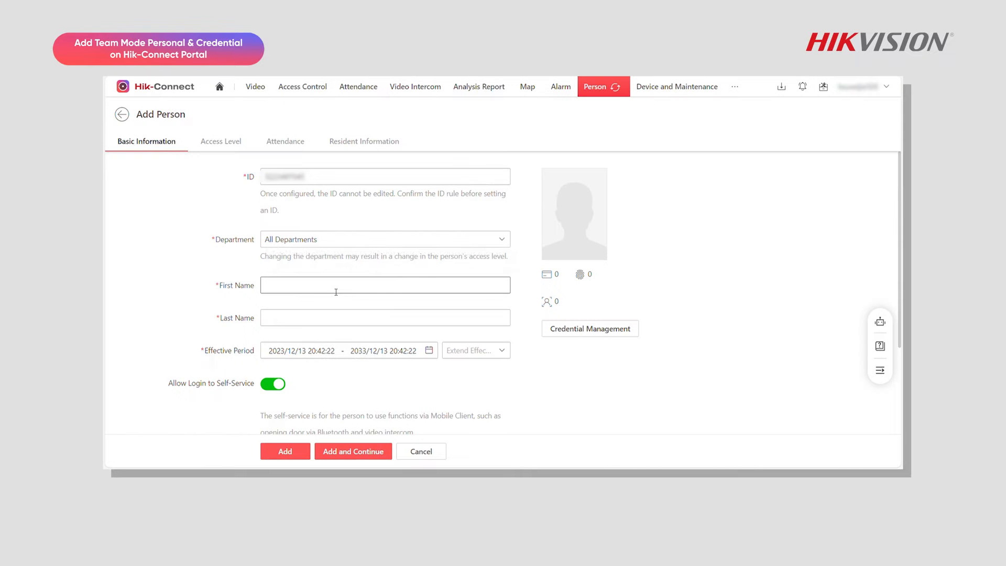
pyautogui.write('test1')
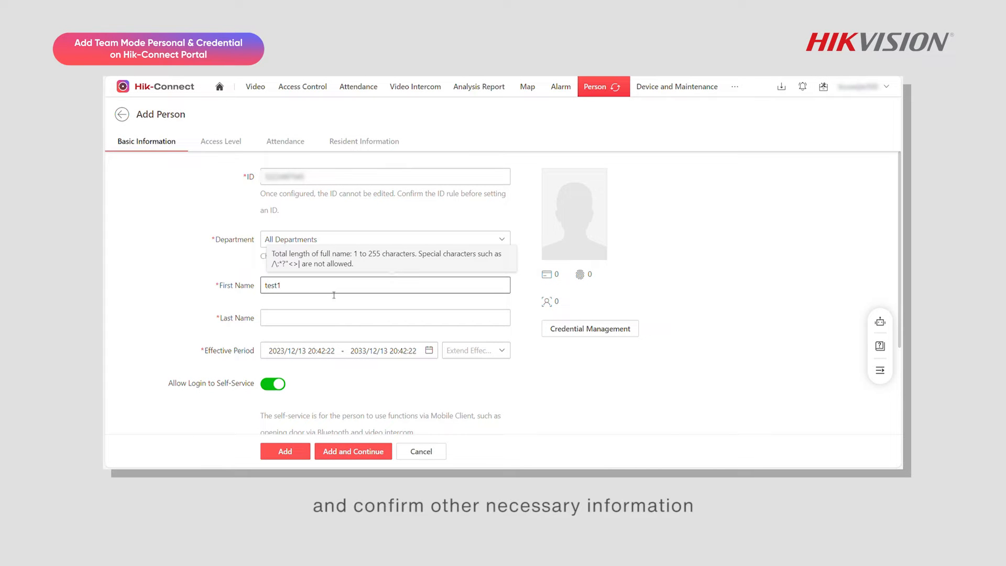
pyautogui.write('1')
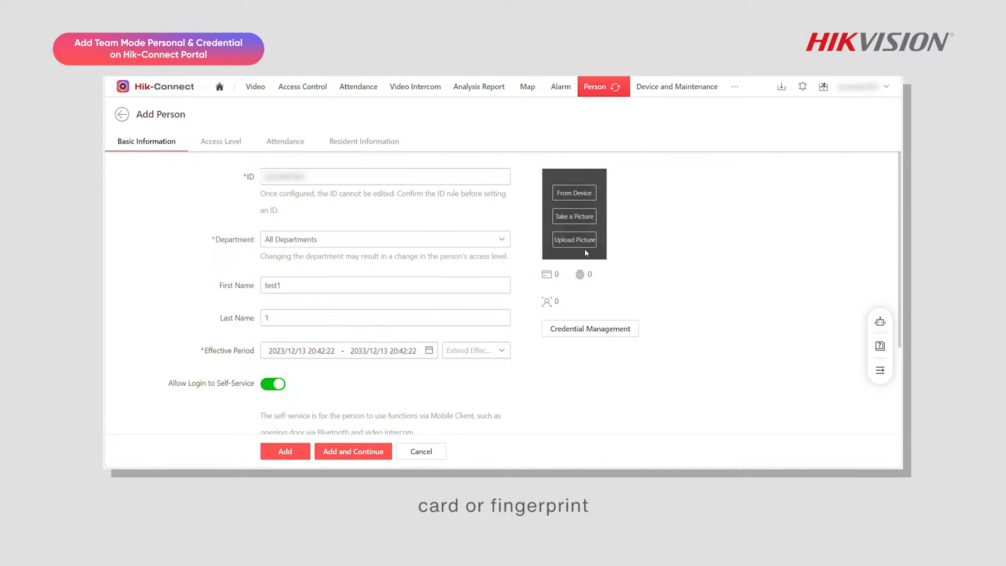
pyautogui.scroll(-3)
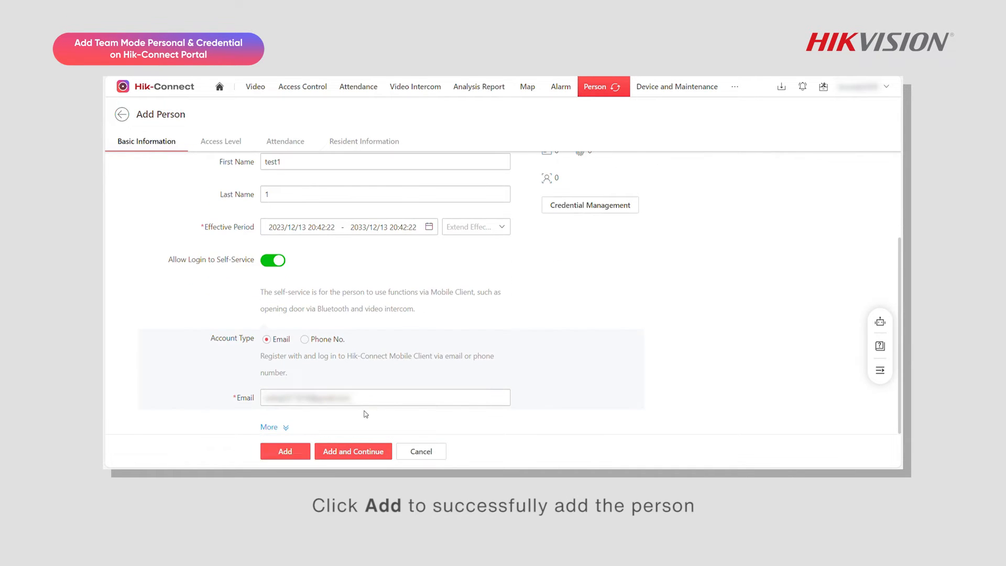
pyautogui.click(284, 450)
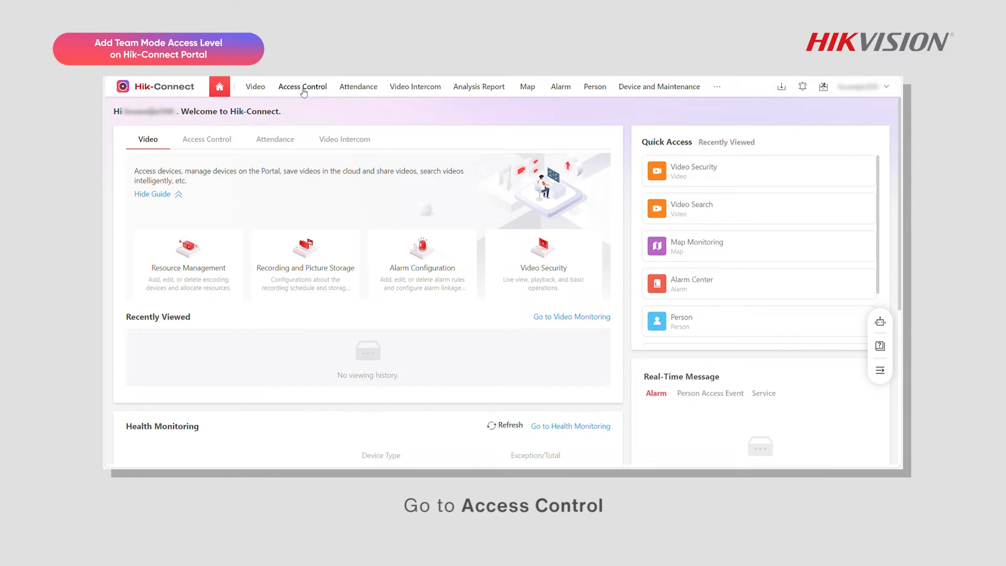
# Reach Manage Access Level for the Access Control Test area and start a new access level
pyautogui.click(302, 87)
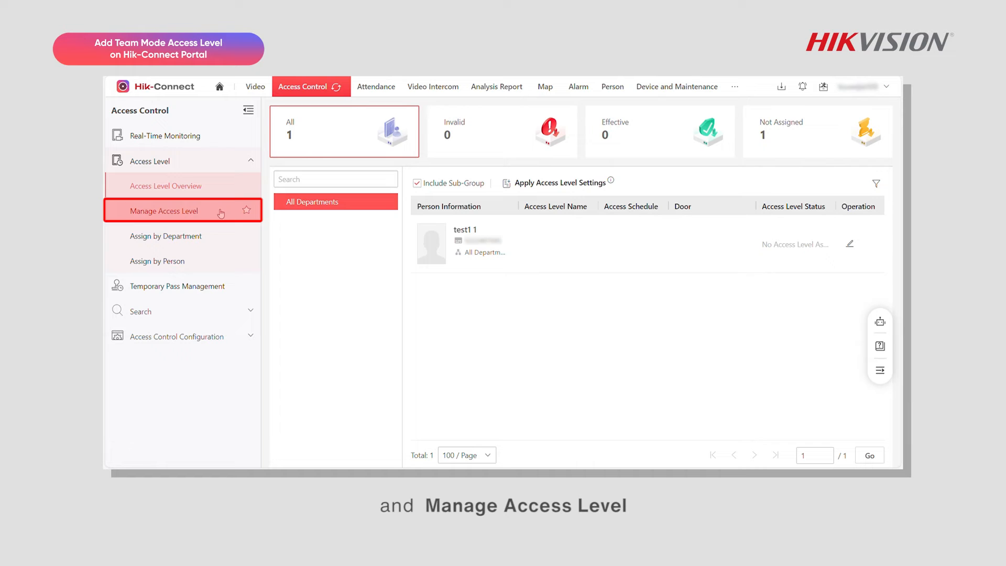
pyautogui.click(163, 211)
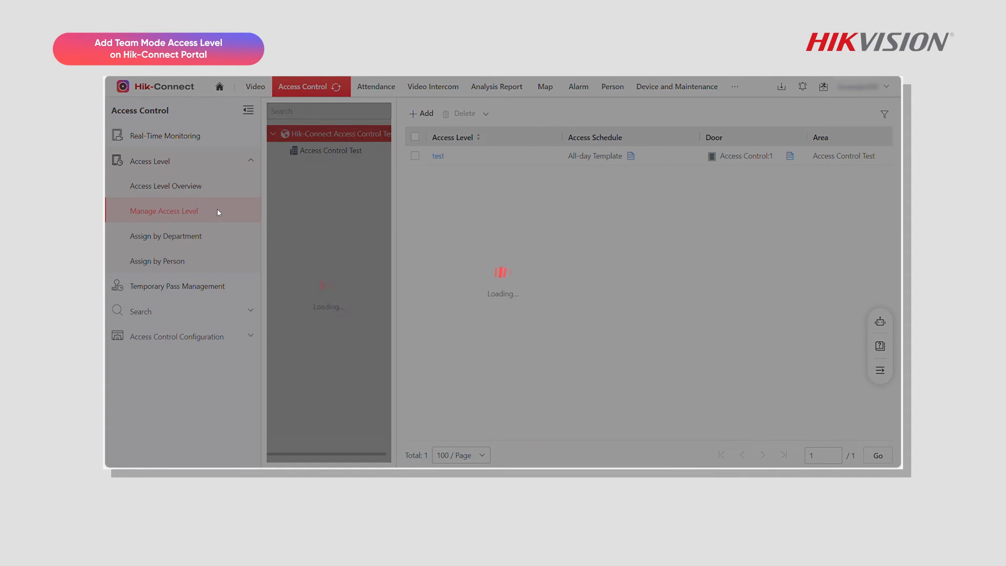
pyautogui.click(329, 150)
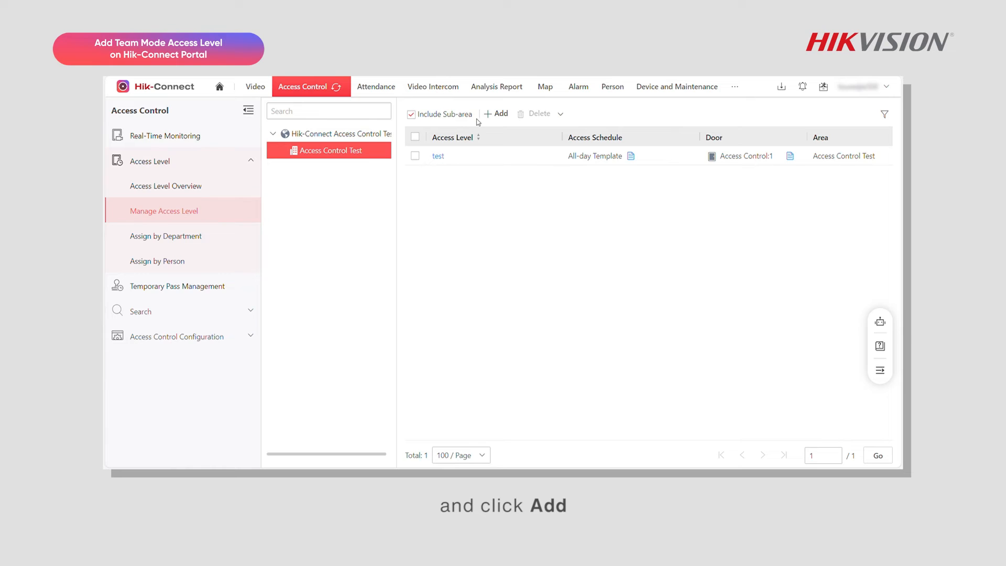
pyautogui.click(495, 113)
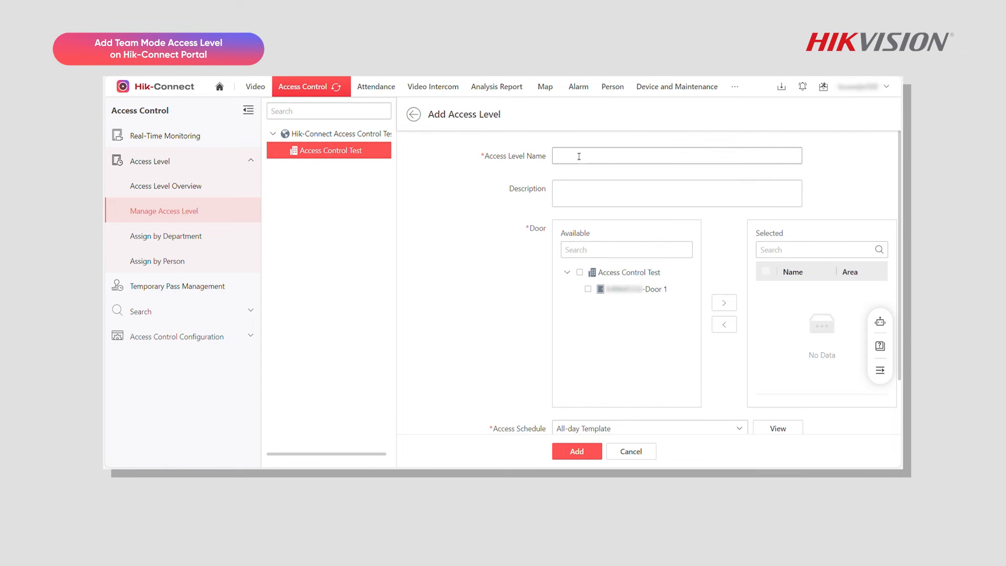
# Create access level 'test1' with Door 1 on the All-day Template schedule
pyautogui.write('test1')
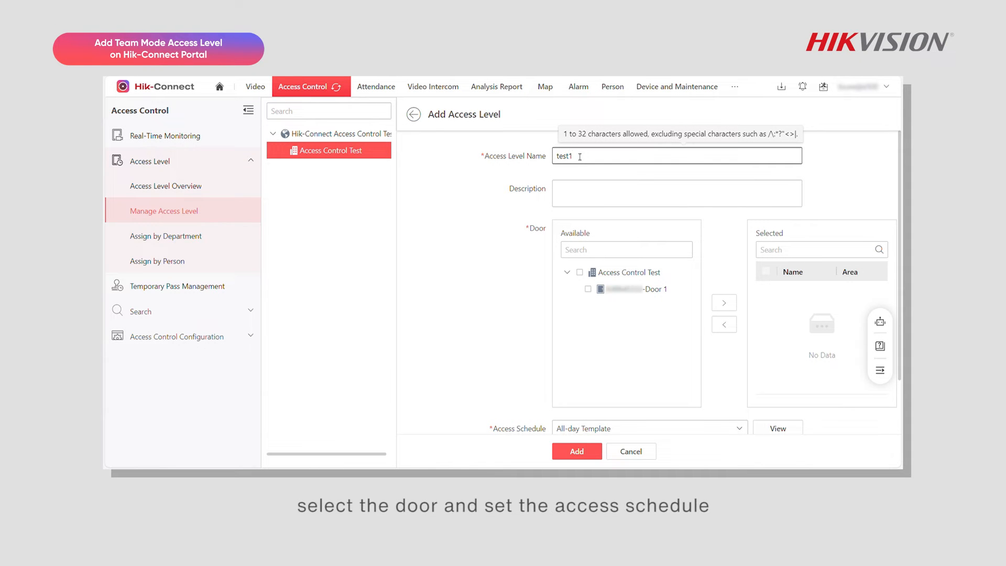
pyautogui.click(580, 271)
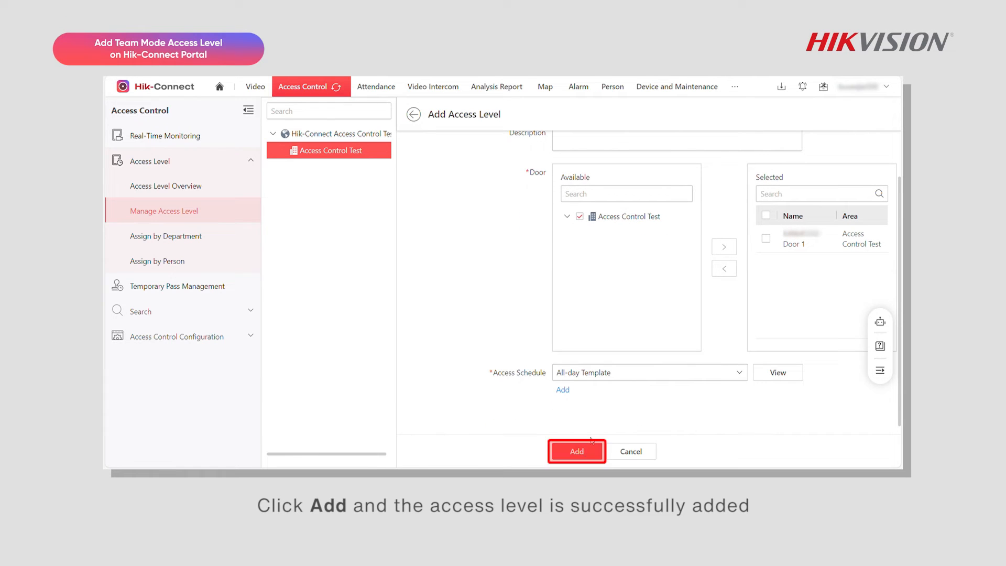
pyautogui.click(575, 451)
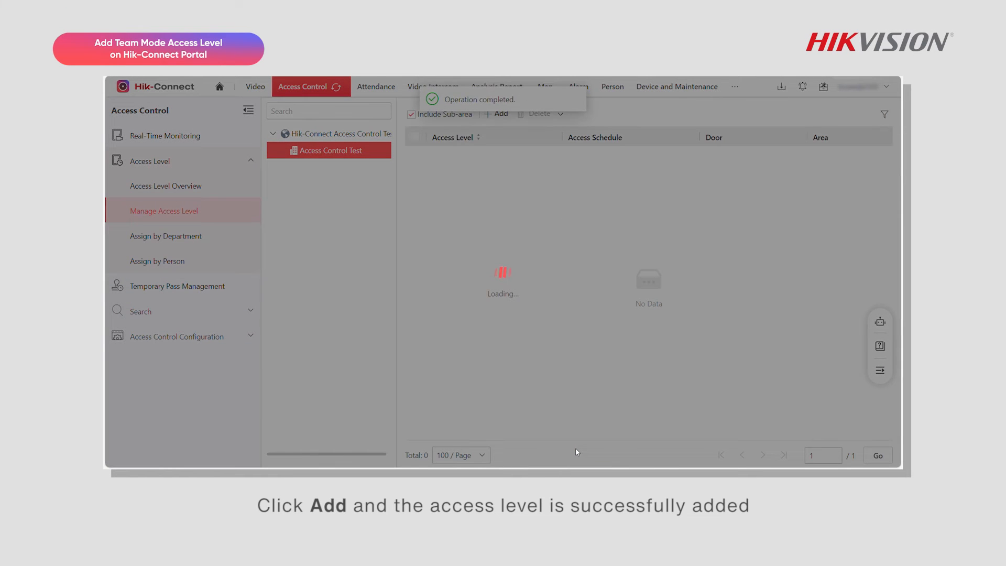
pyautogui.click(499, 113)
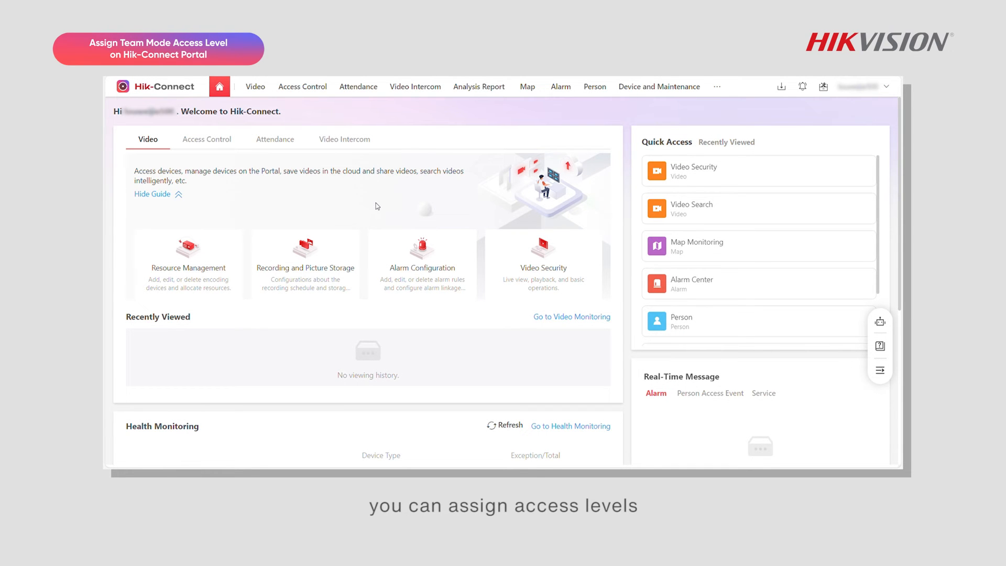
# Show the Assign by Person list where test1 1 currently holds the test access level
pyautogui.click(302, 86)
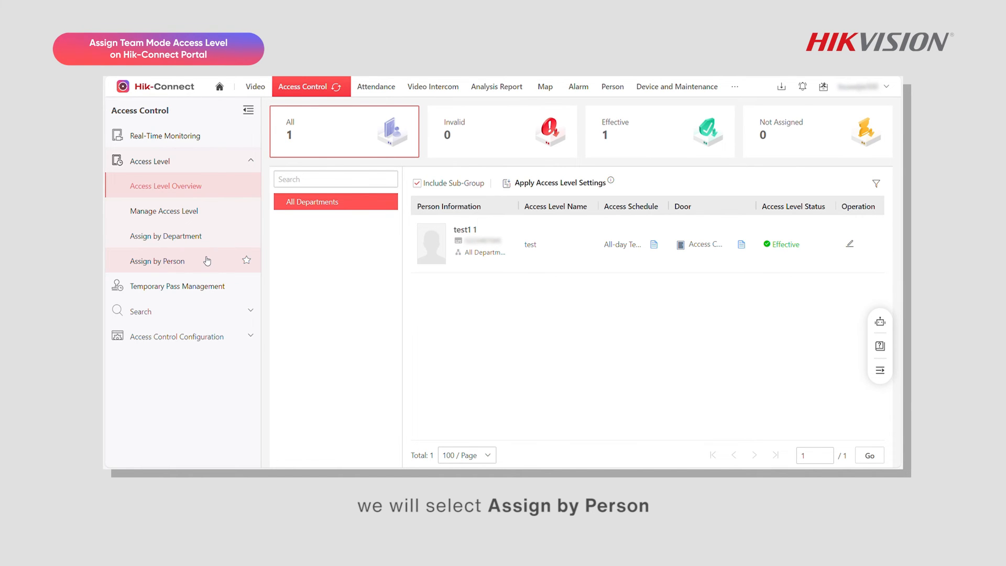
pyautogui.click(156, 261)
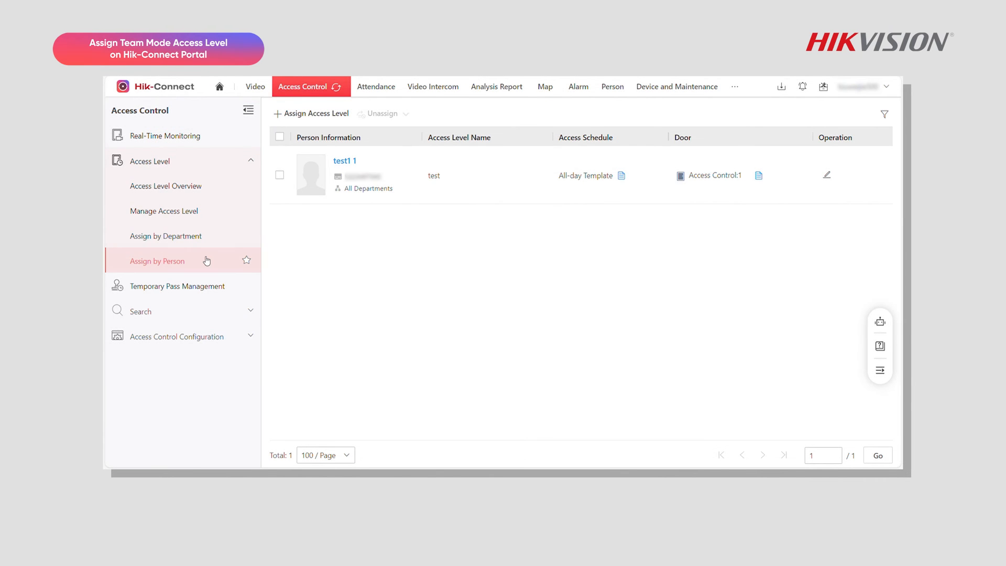
# Assign the 'test1' access level to person test1 1 and save
pyautogui.click(280, 175)
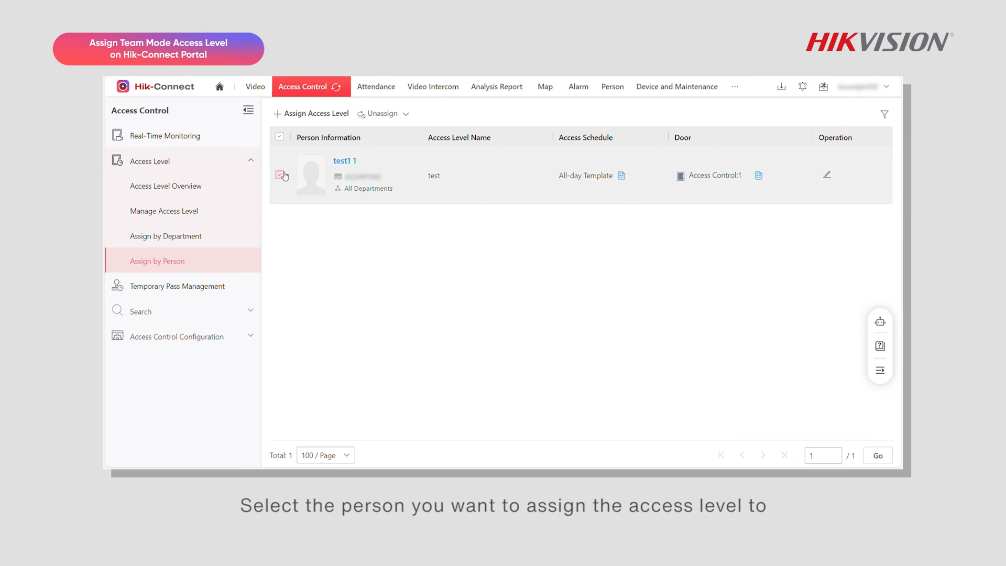
pyautogui.click(310, 113)
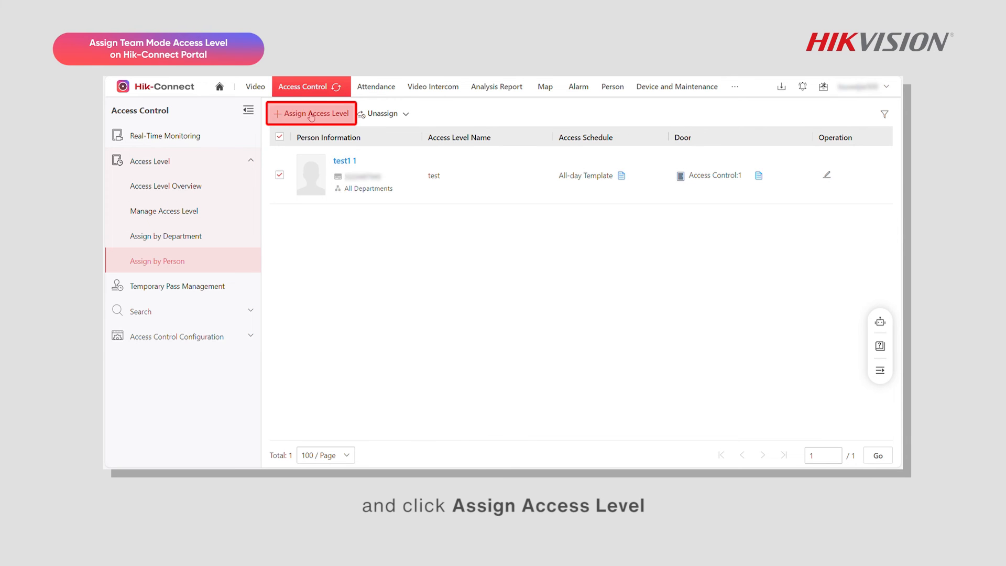
pyautogui.click(311, 113)
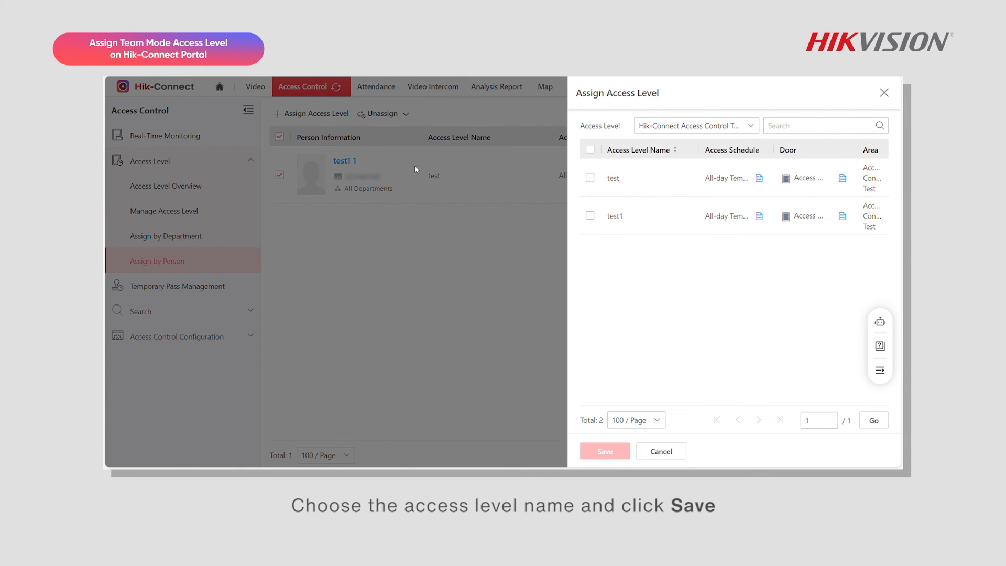
pyautogui.click(590, 215)
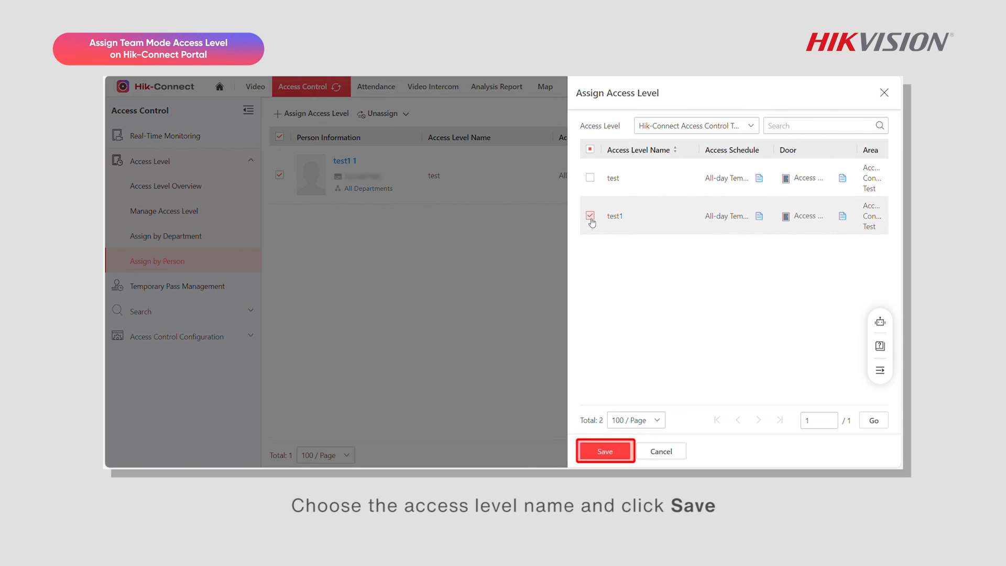
pyautogui.click(604, 451)
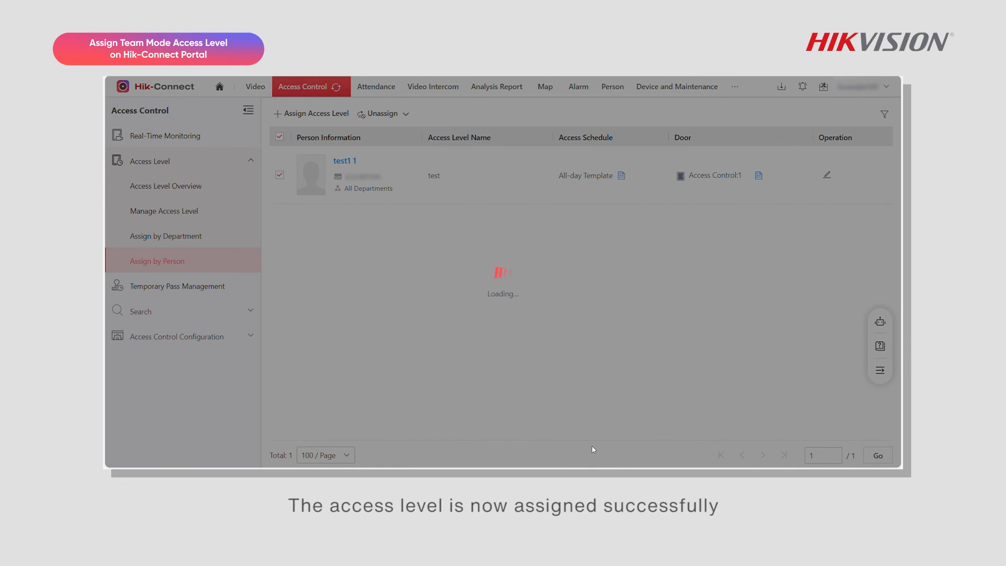